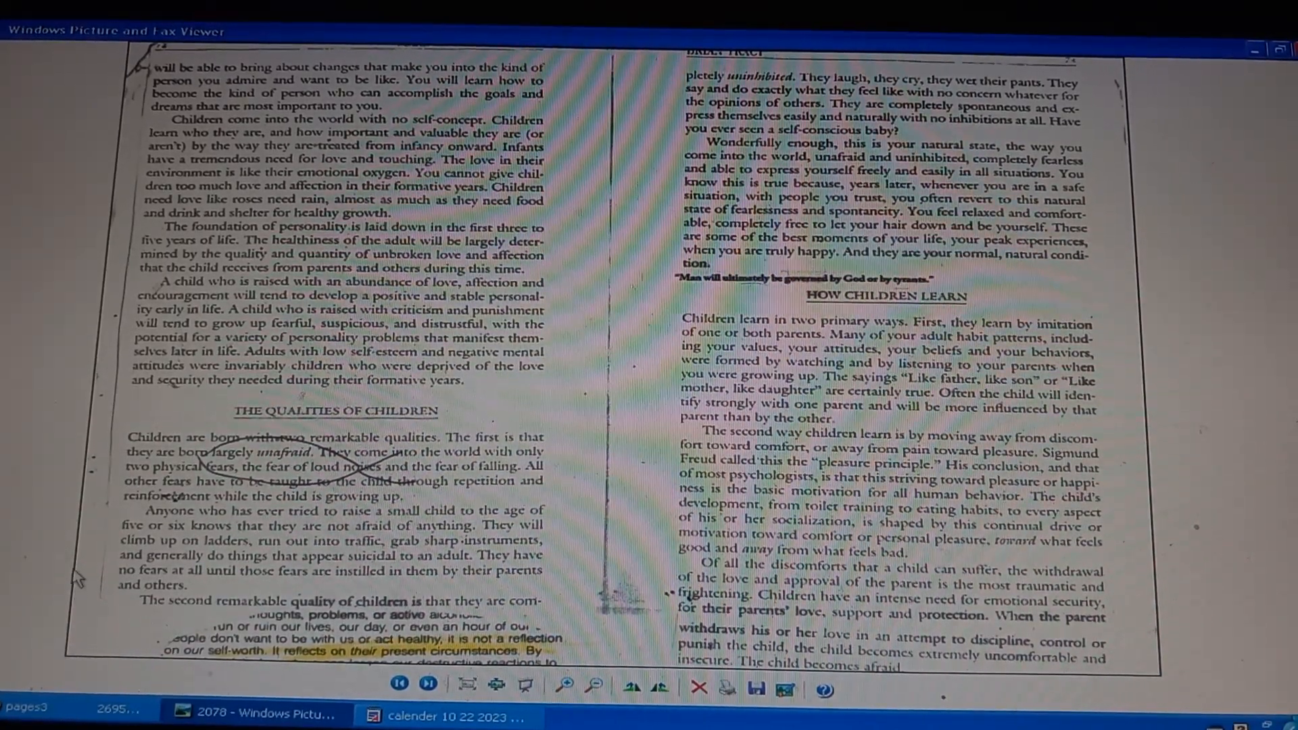
Advance to image 2079, the book page about 'The Saboteur of Success'
click(430, 685)
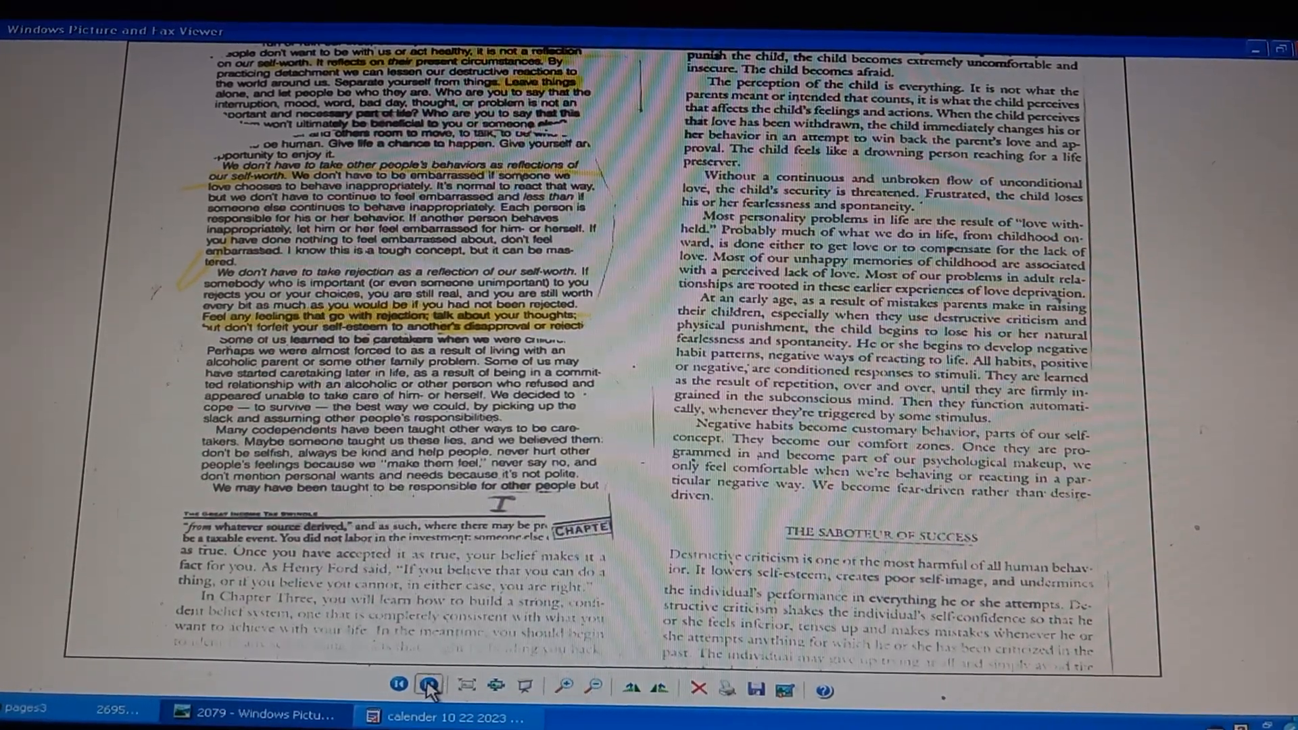
Advance to image 2080, the cognitive therapy spread with the Old Cheese caption
click(427, 684)
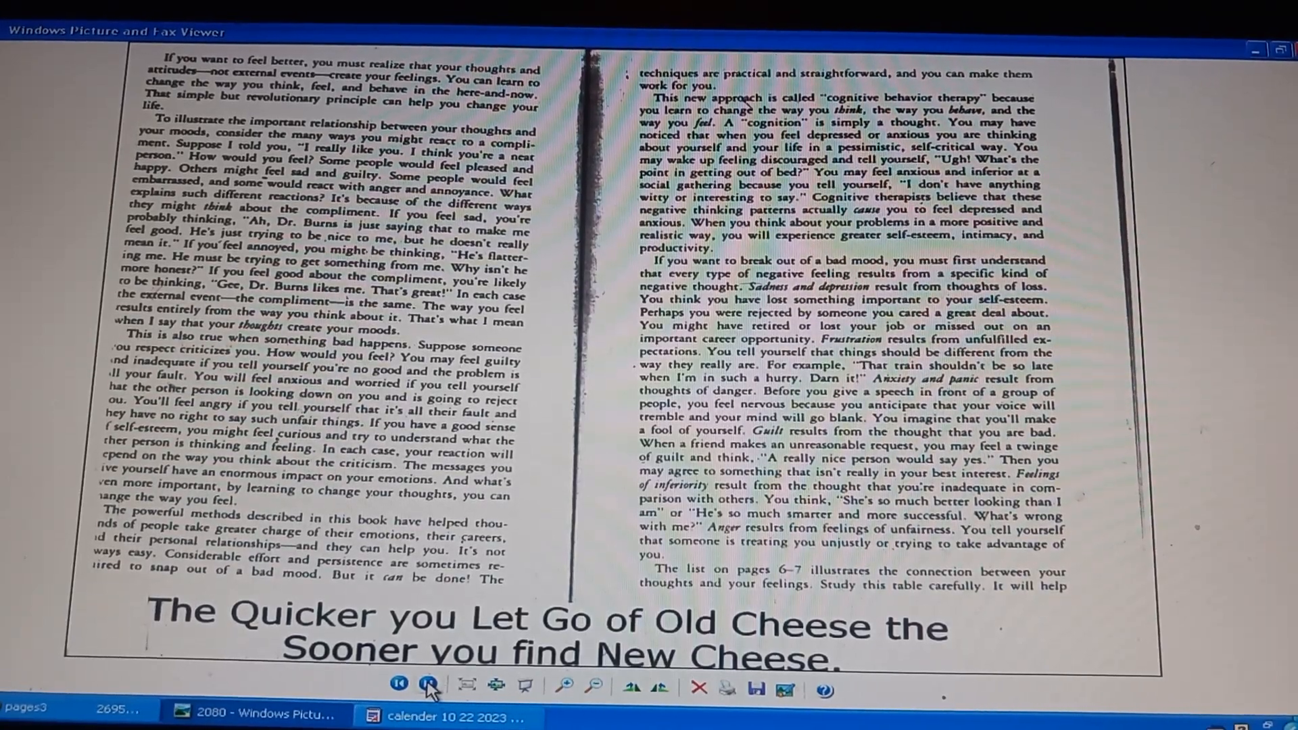
Advance to image 2081 showing the Your Thoughts and Your Feelings table
click(428, 690)
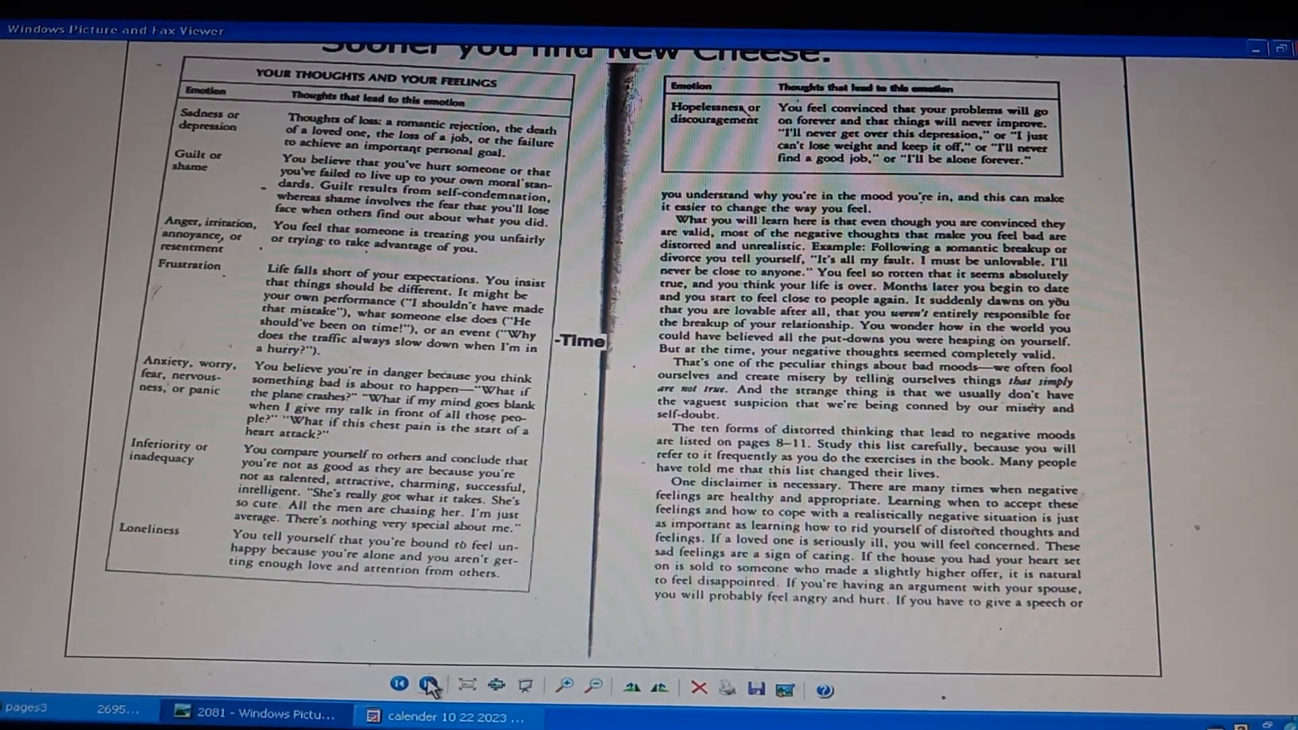
click(429, 689)
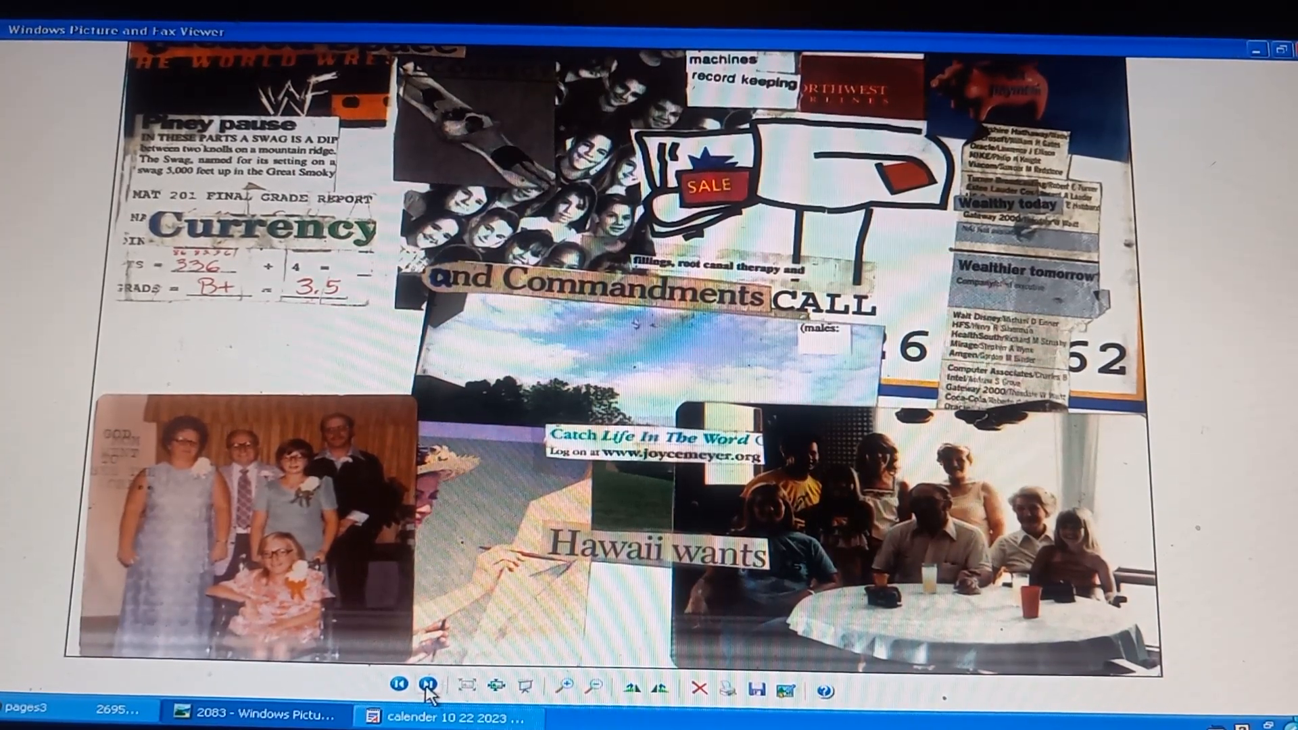
click(428, 685)
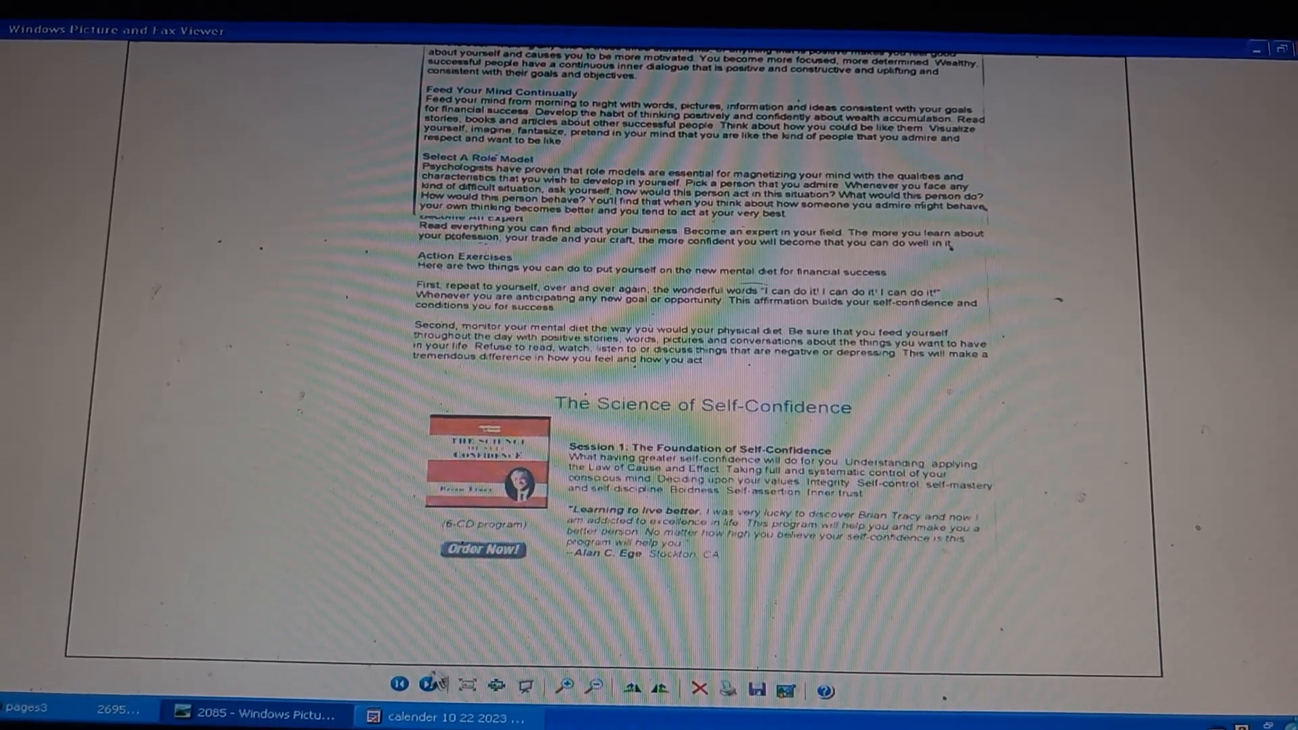
Skip past the A Test of Love collage to image 2087 with Faith in Action
click(431, 684)
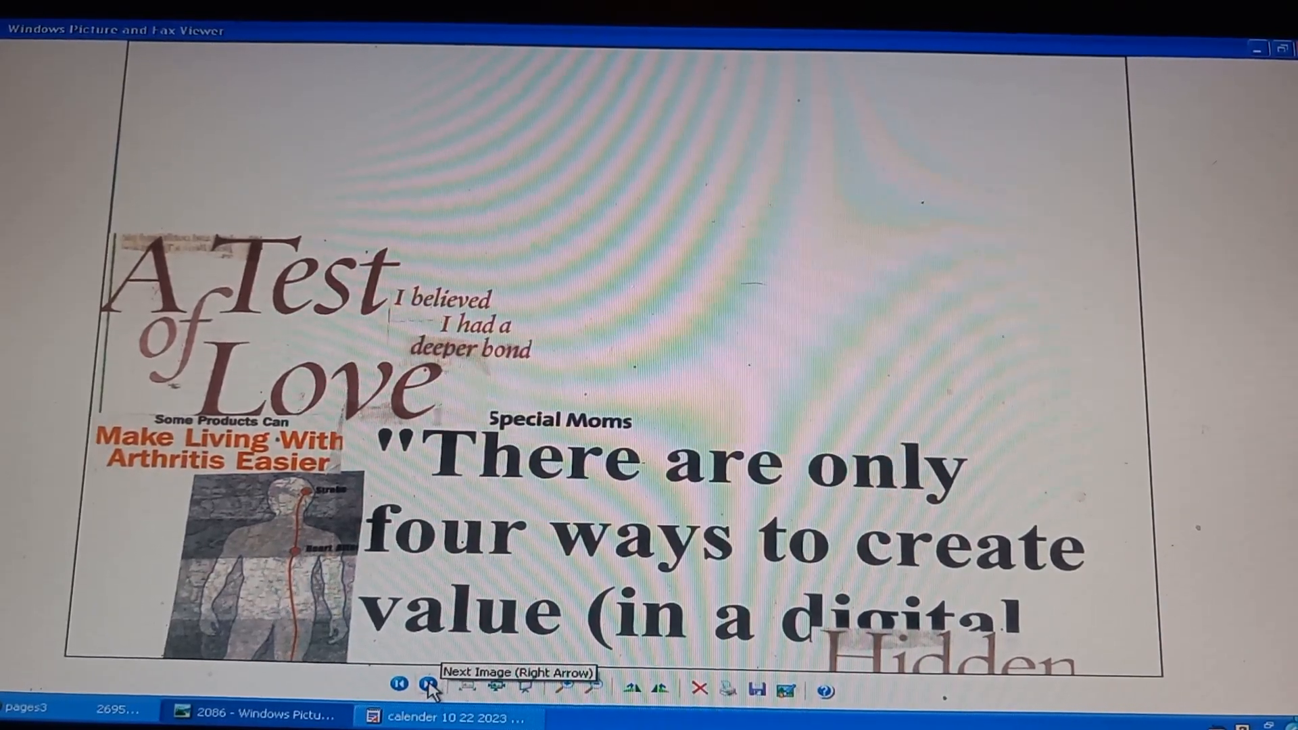
click(429, 685)
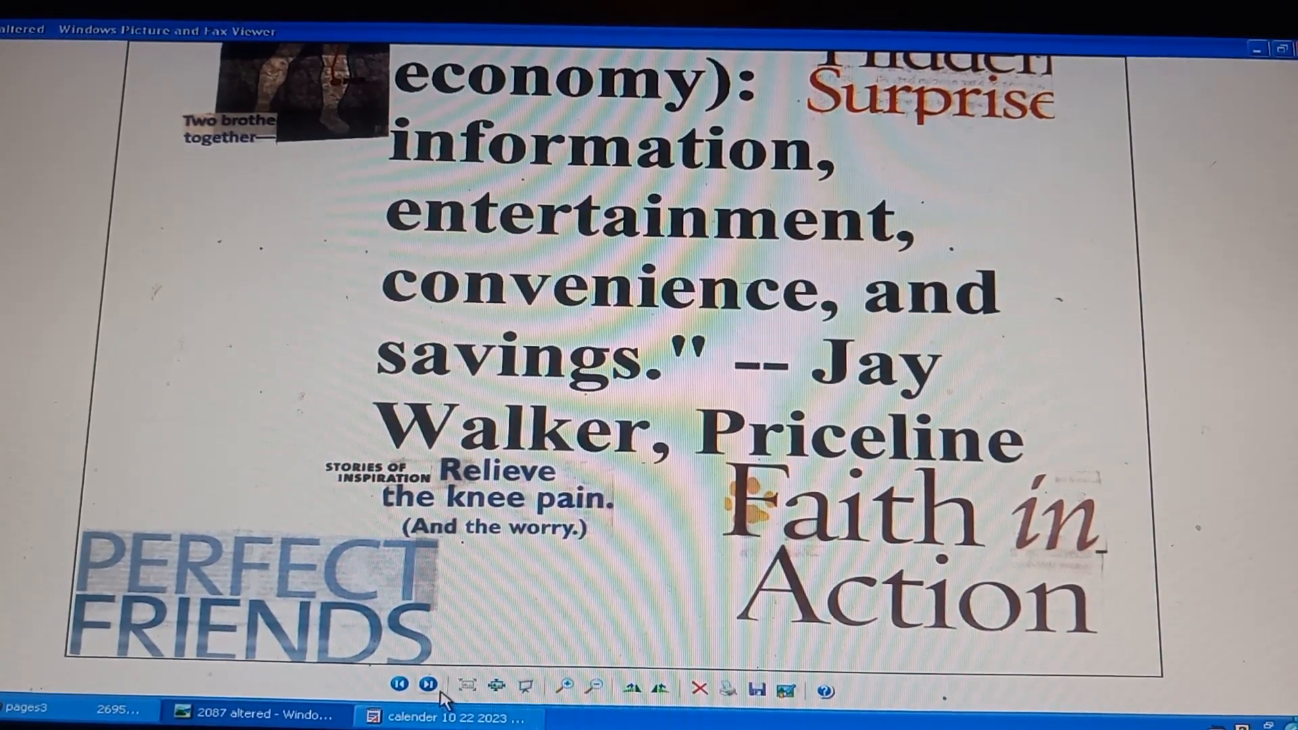
Advance through the hair-loss collage to the Mind control and Making Neverland collage
click(428, 685)
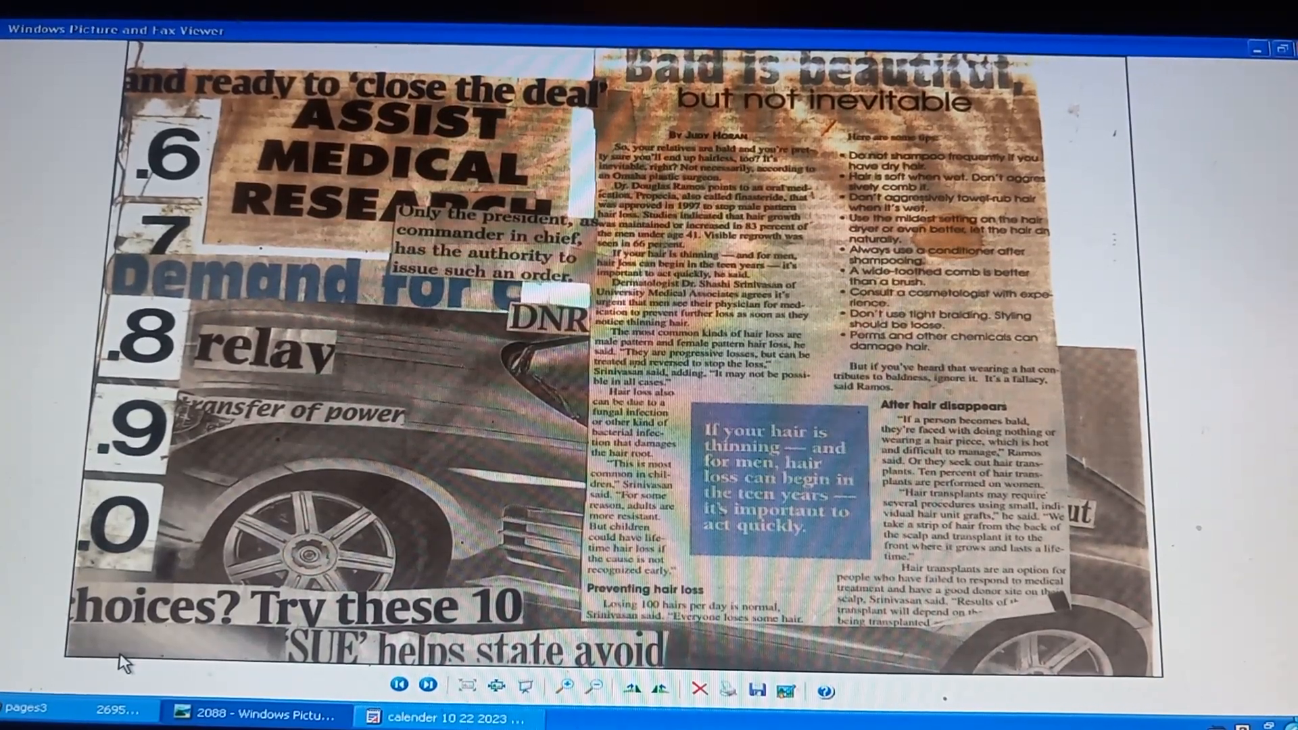
click(428, 686)
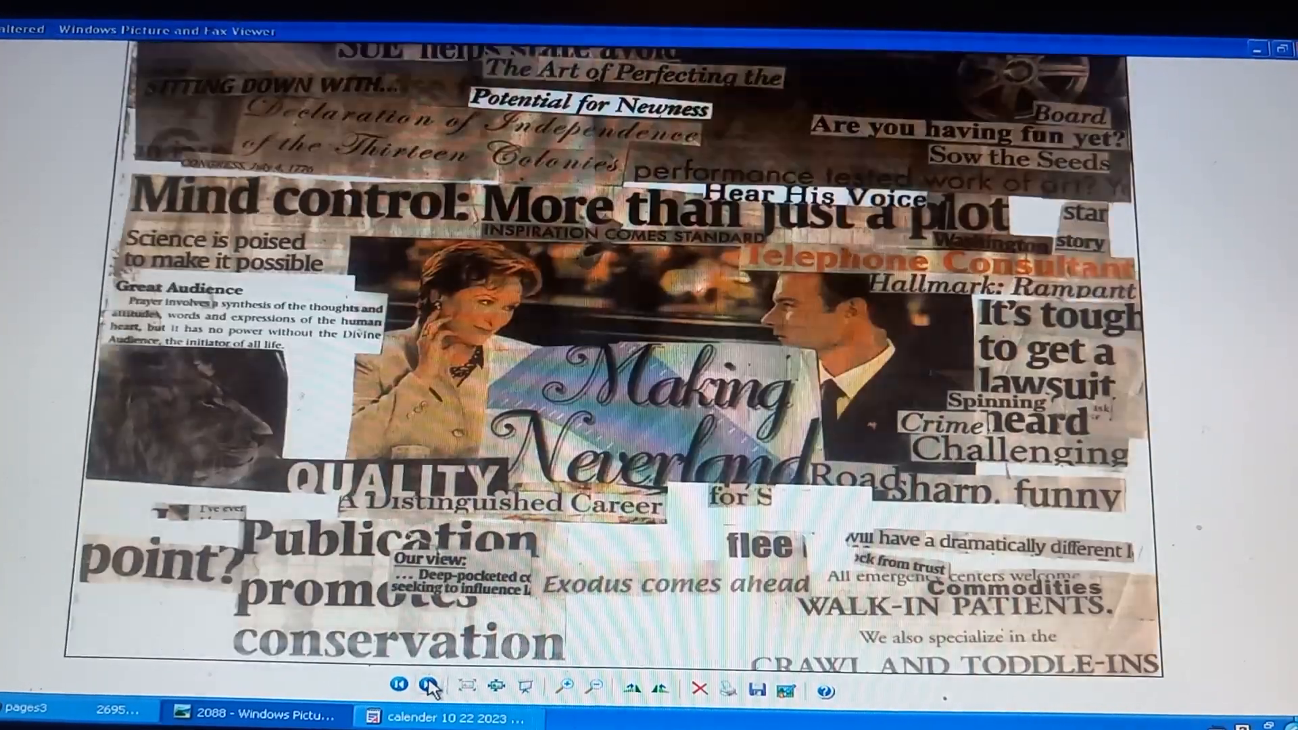
Advance past the 2089 collage to image 2090, the Homer's Odyssey TV-guide collage
click(431, 686)
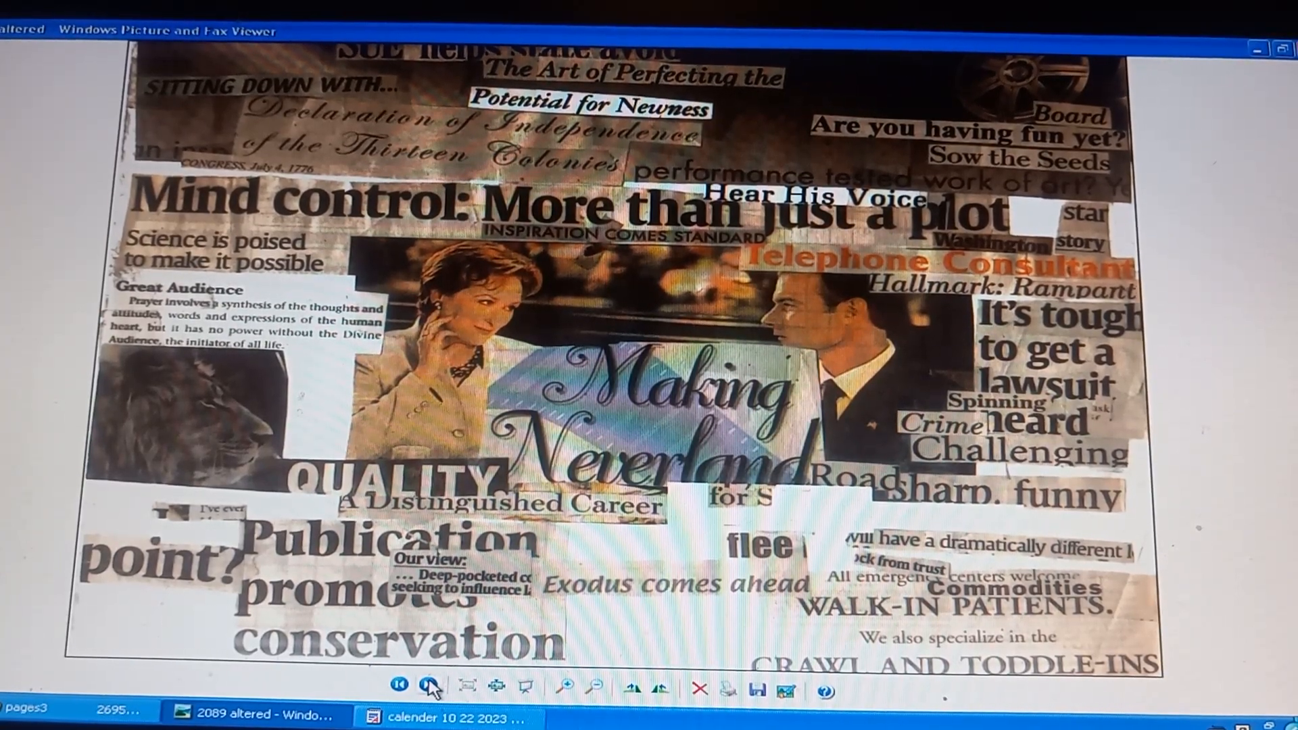
click(430, 684)
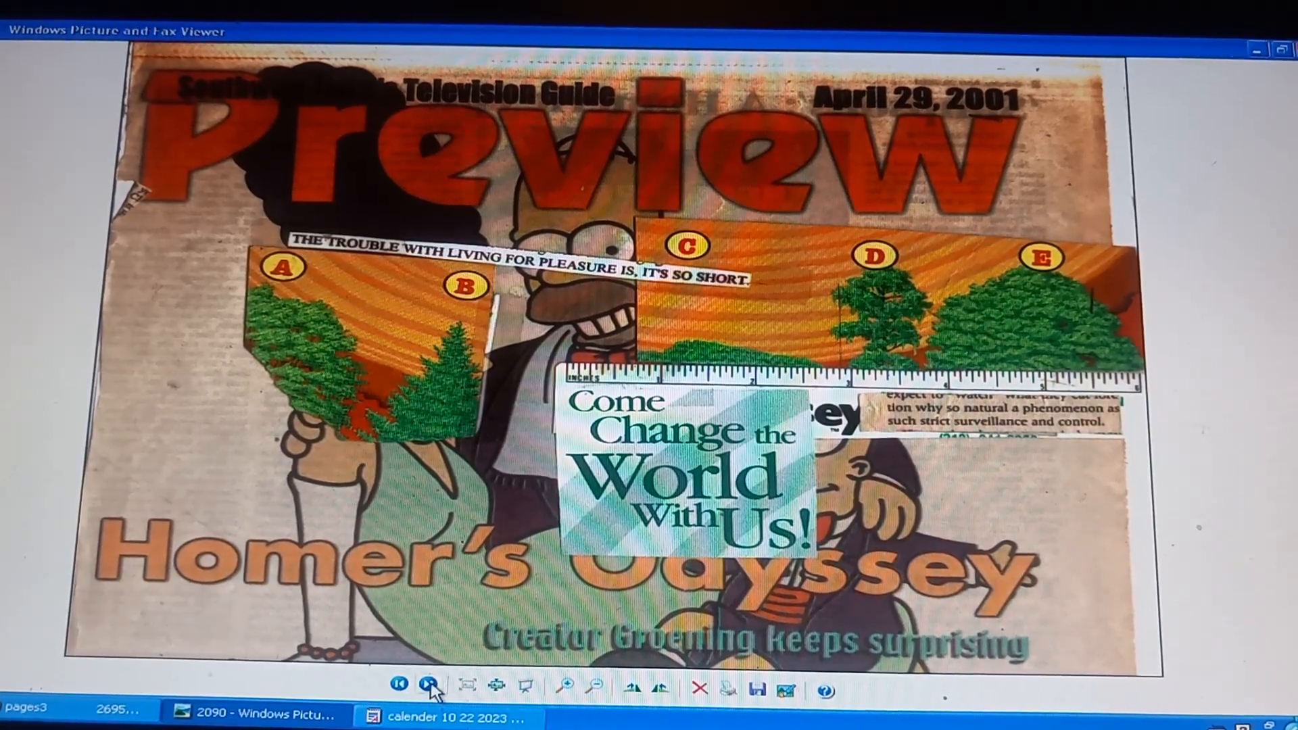
Advance to image 2091, the Simpsons supplement collage with the son's note
click(431, 687)
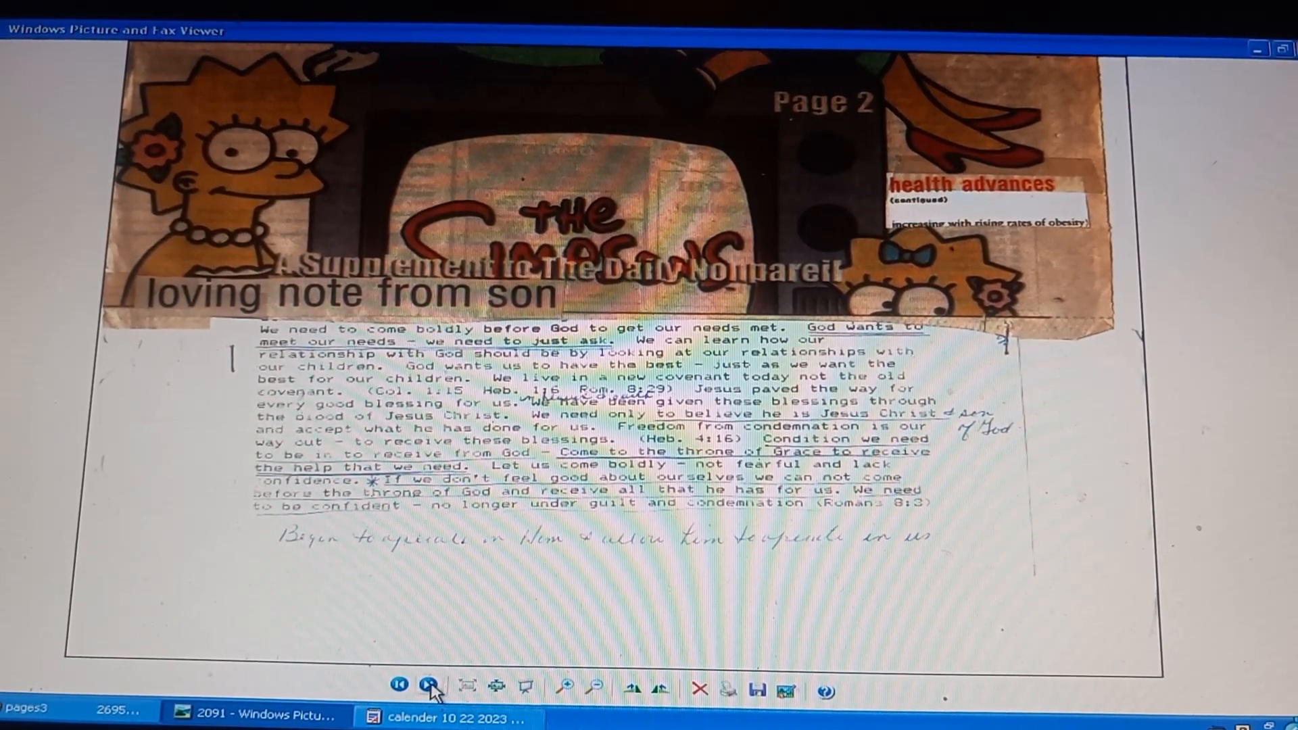
Move on from the Simpsons supplement collage with the son's typed note
click(430, 685)
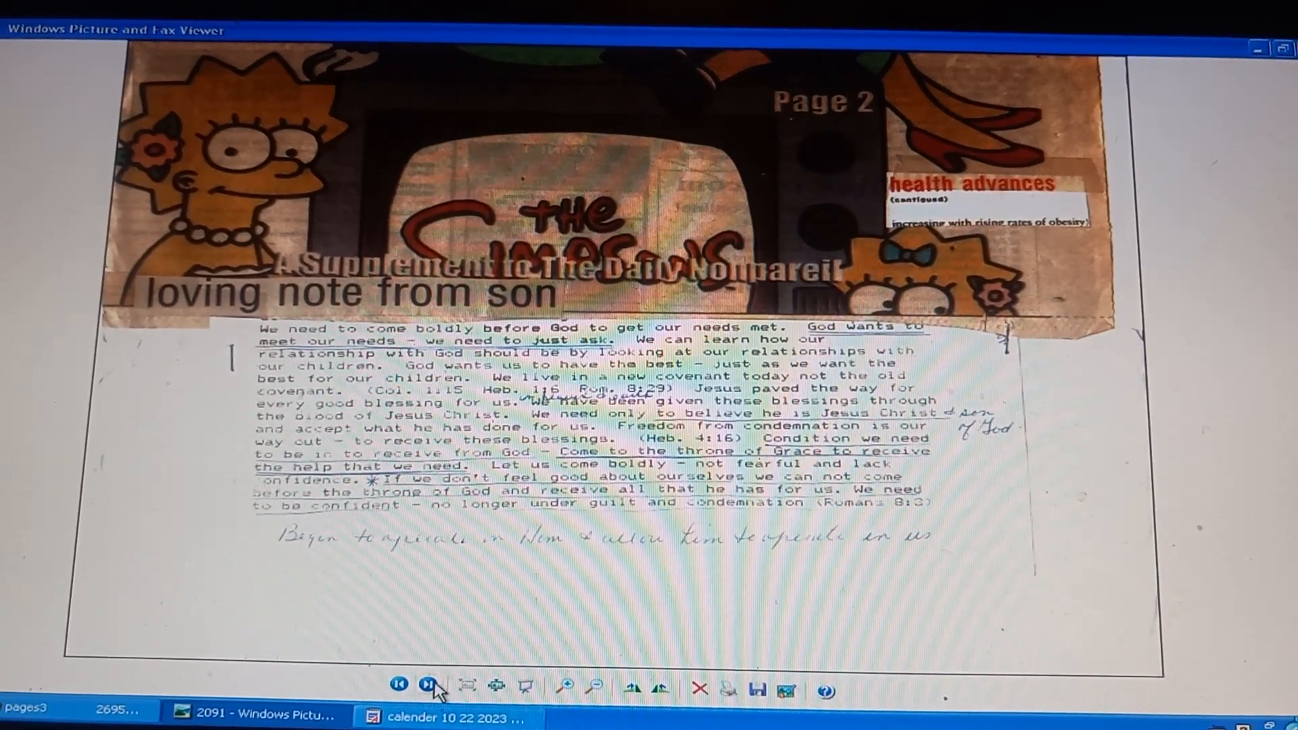
Advance past book page 161 to image 2093, the overeating 'Mission Accomplished' collage
click(428, 685)
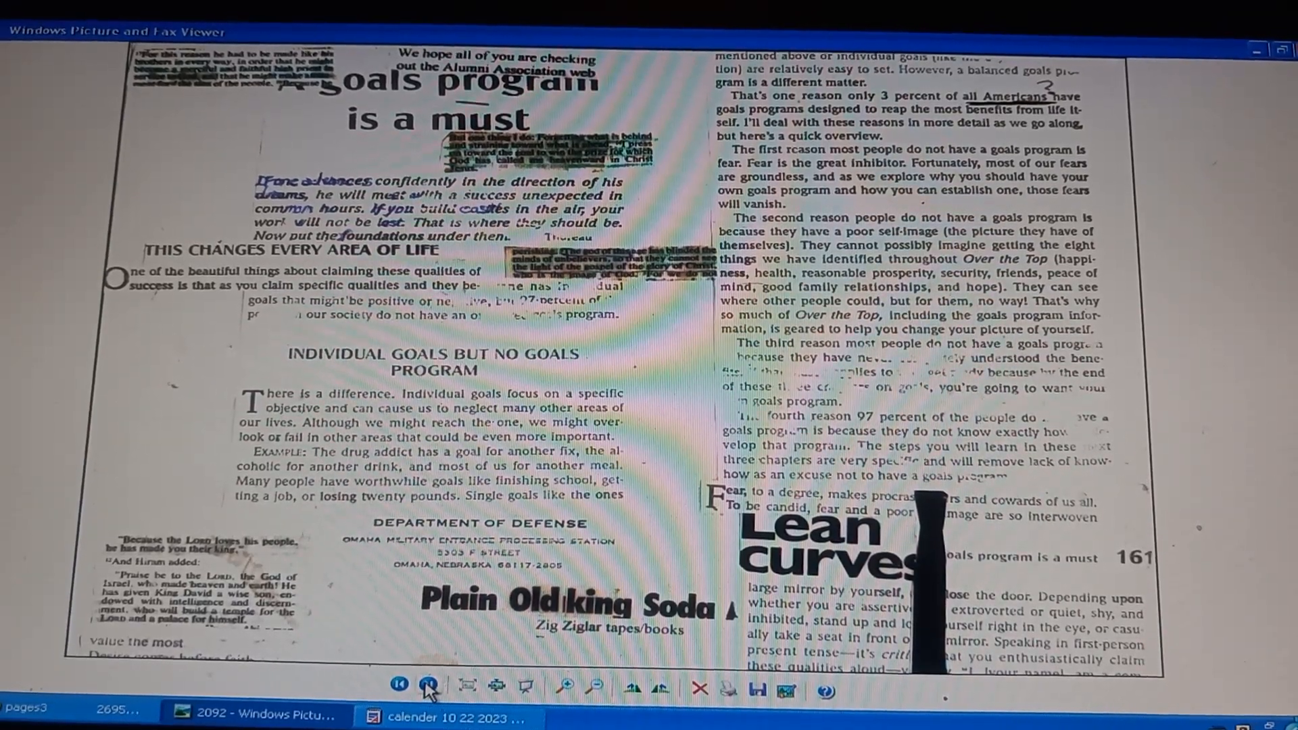
click(431, 685)
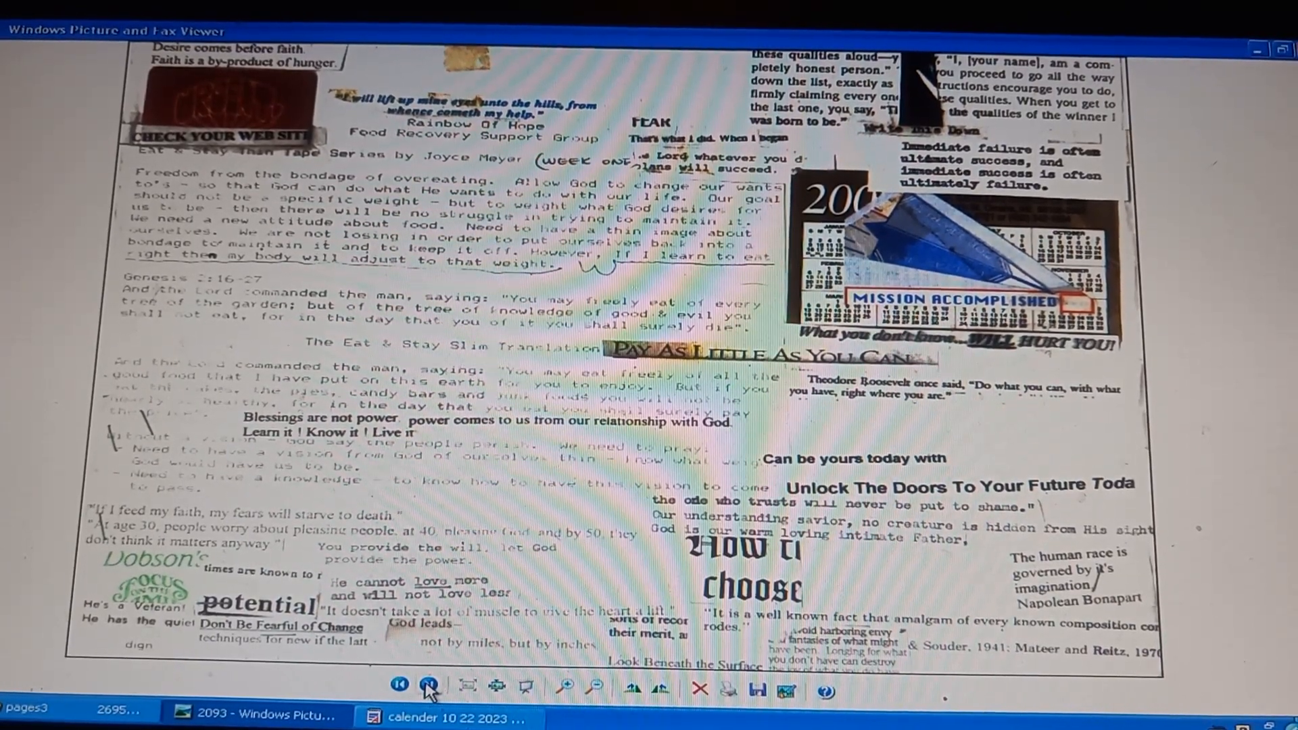
click(428, 686)
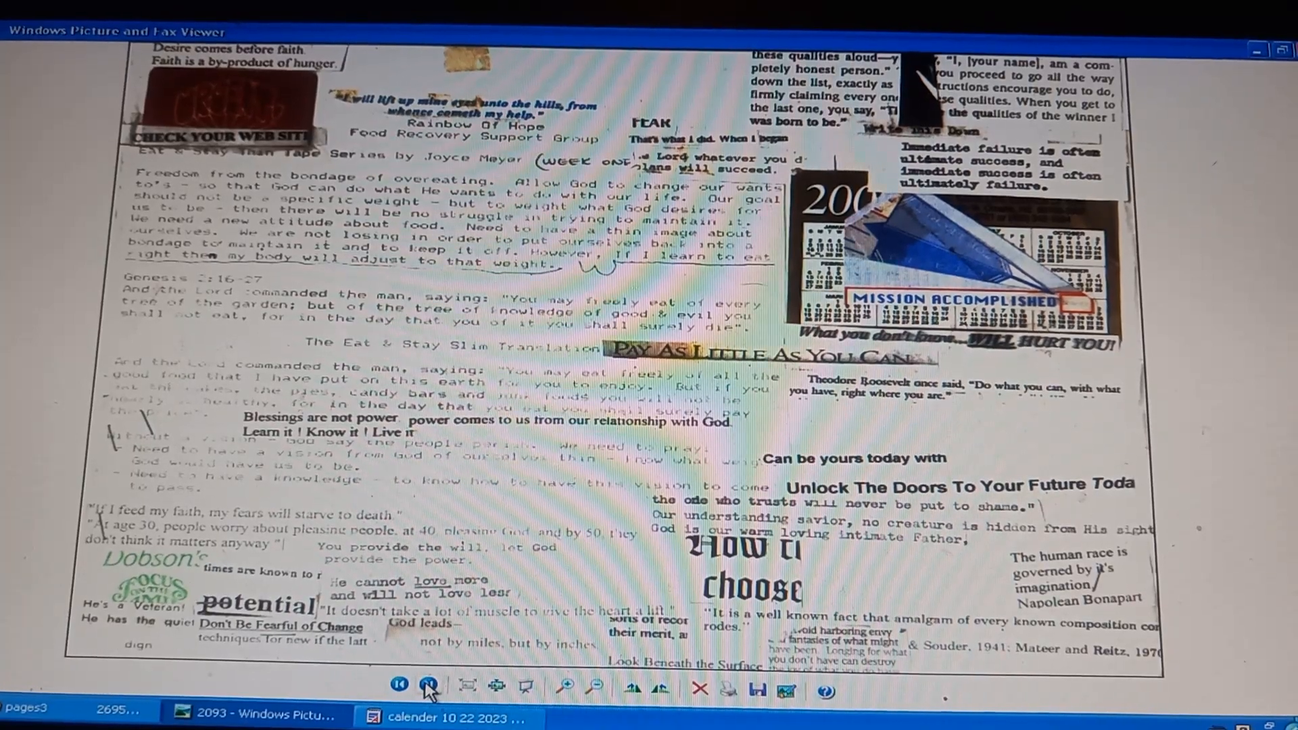